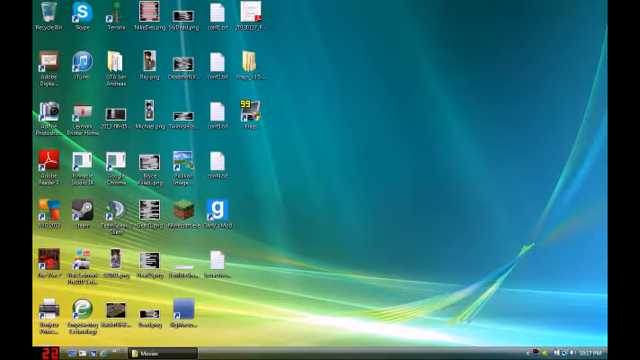
- Launch Photoshop Elements 5.0 Editor from its desktop shortcut
{"action": "left_click", "coordinate": [10, 352]}
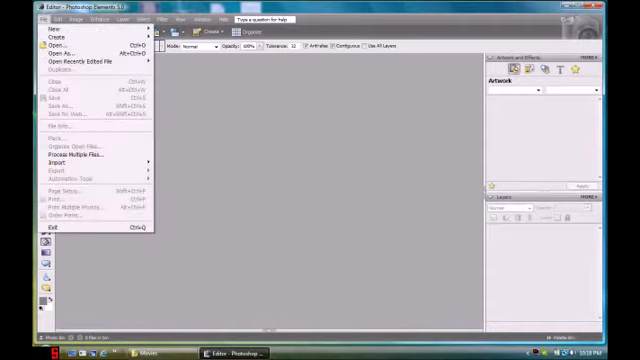
{"action": "mouse_move", "coordinate": [52, 36]}
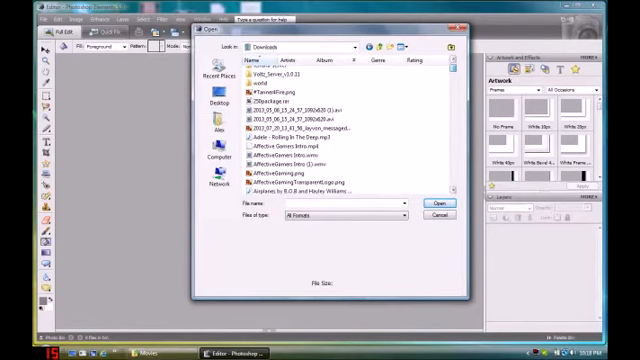
- Browse the Downloads folder in the Open dialog to find the AG logo image
{"action": "scroll", "scroll_direction": "down", "scroll_amount": 3}
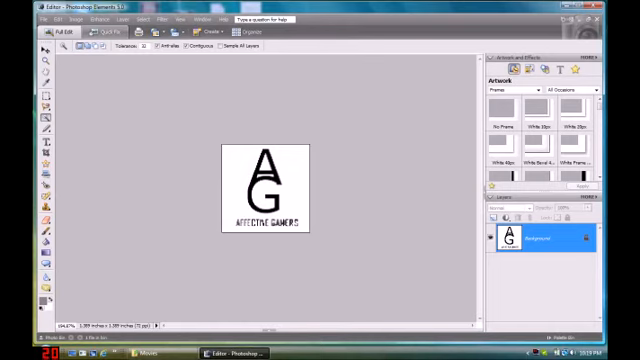
{"action": "left_click", "coordinate": [60, 18]}
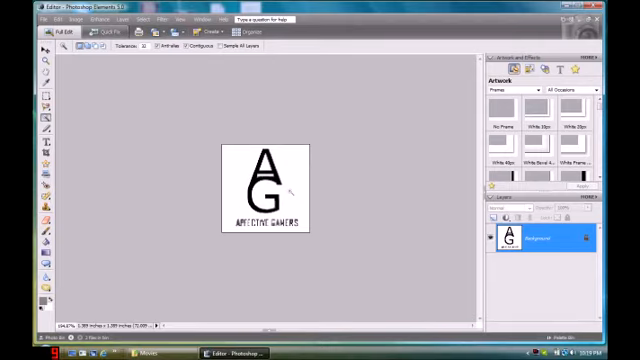
{"action": "mouse_move", "coordinate": [232, 184]}
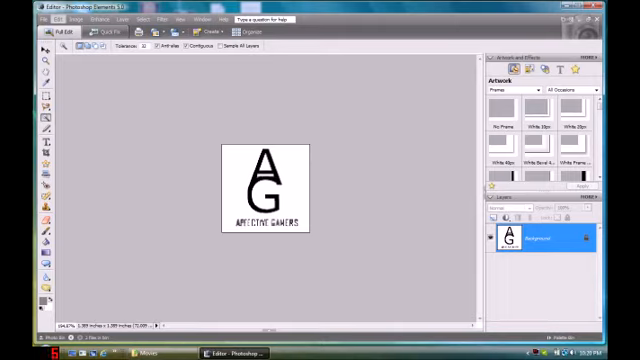
{"action": "mouse_move", "coordinate": [312, 132]}
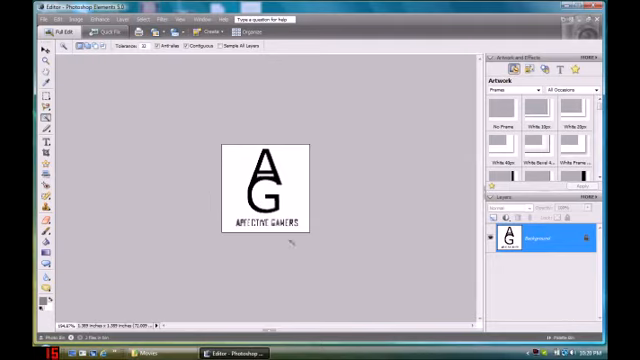
{"action": "mouse_move", "coordinate": [248, 128]}
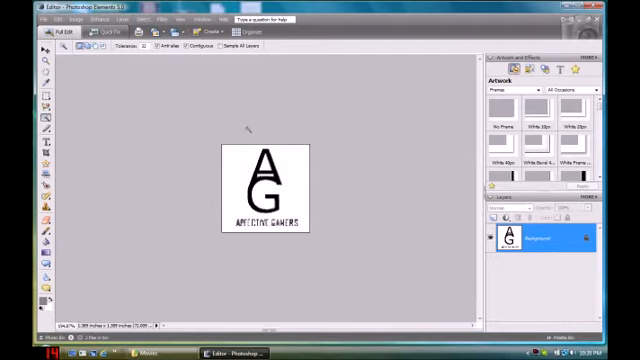